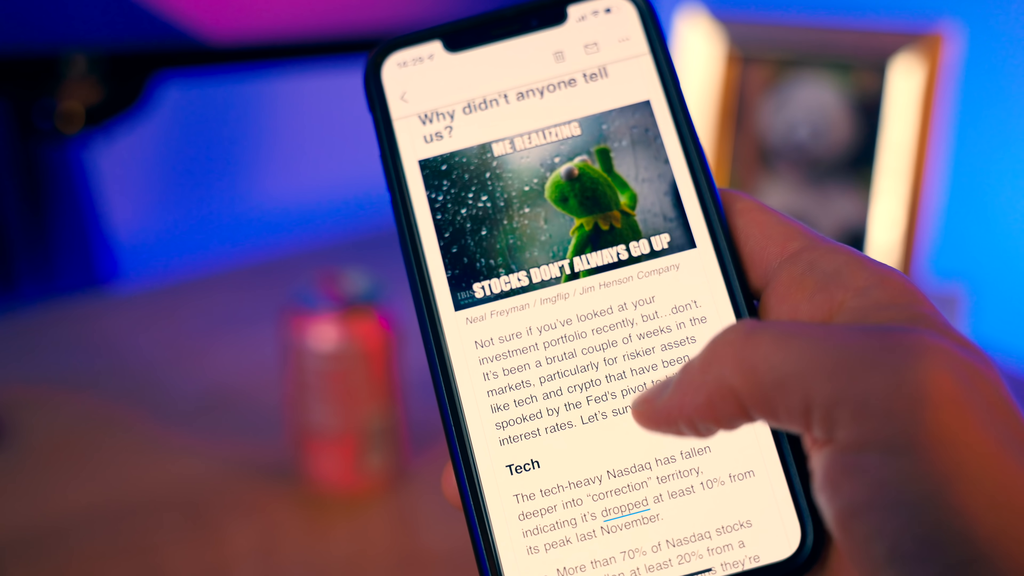
# Navigate from the S&P 500 page to the Nasdaq Composite, then to the Russell 2000 Index.
pyautogui.scroll(-3)
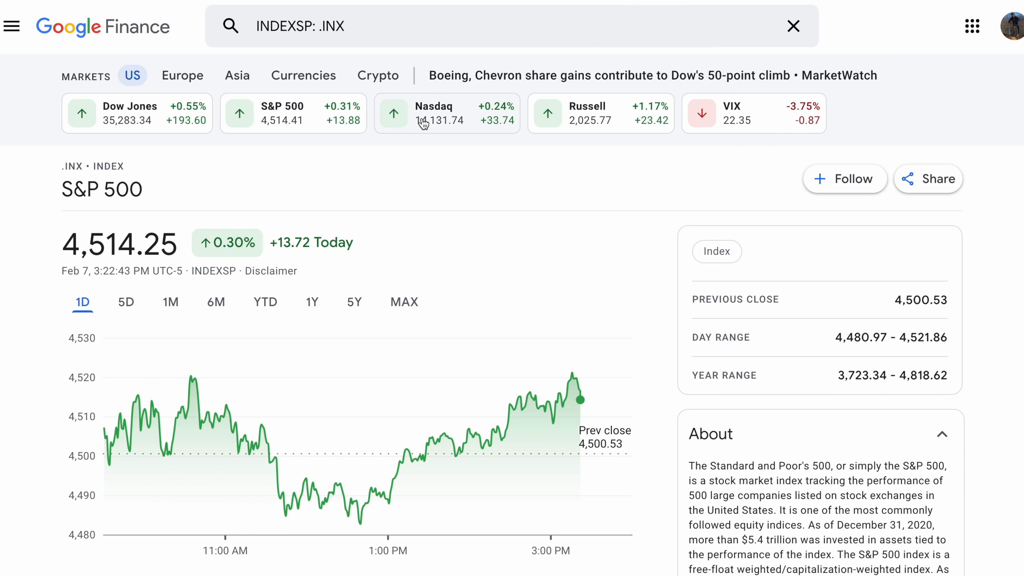
pyautogui.click(447, 112)
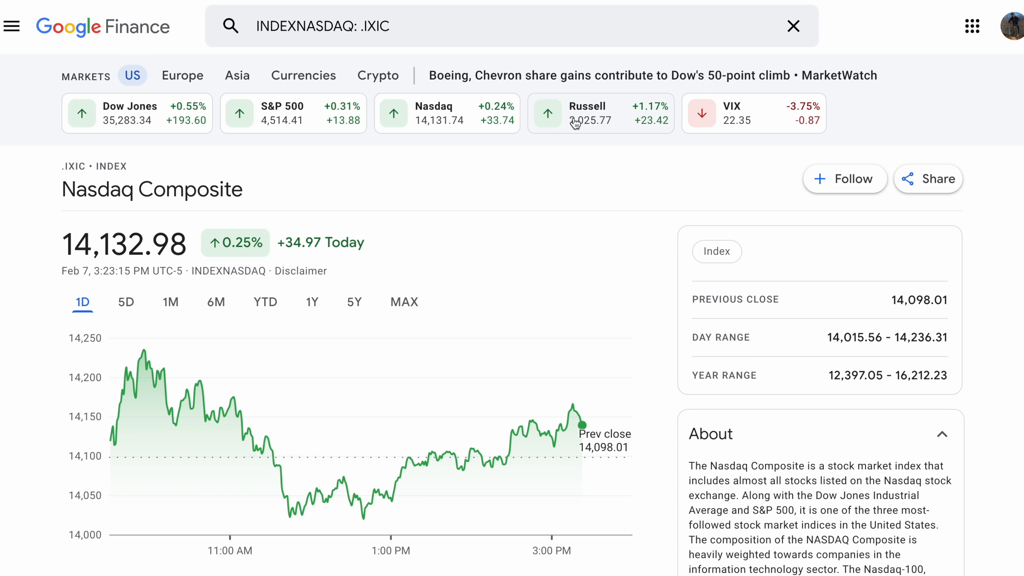
pyautogui.click(588, 113)
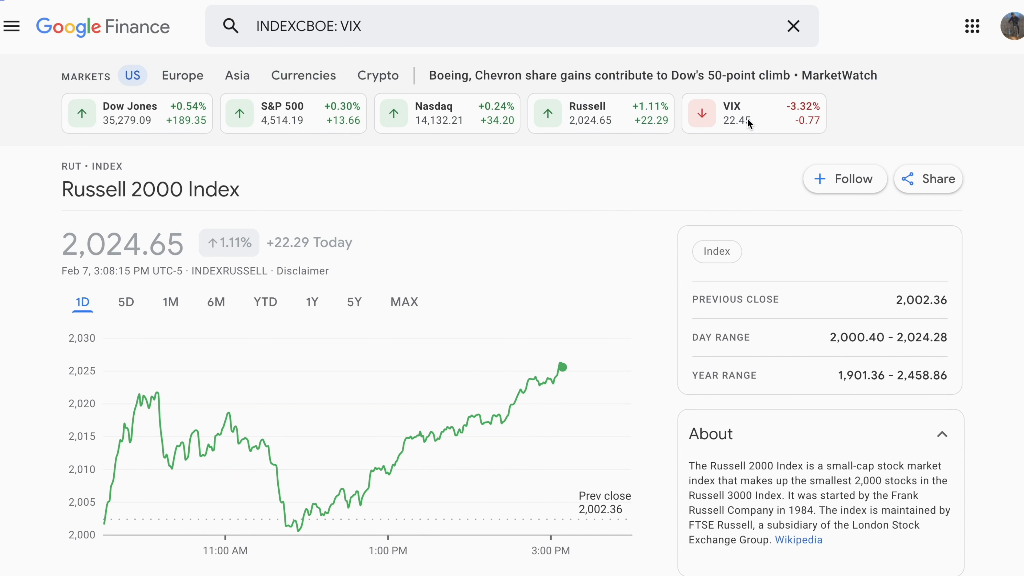